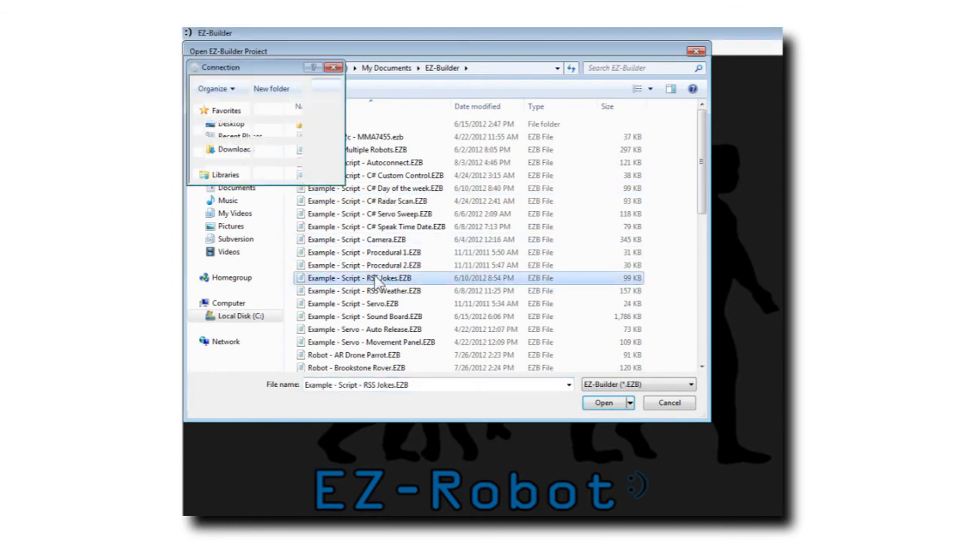
# - Open the 'Example - Script - RSS Jokes.EZB' project file
pyautogui.click(604, 402)
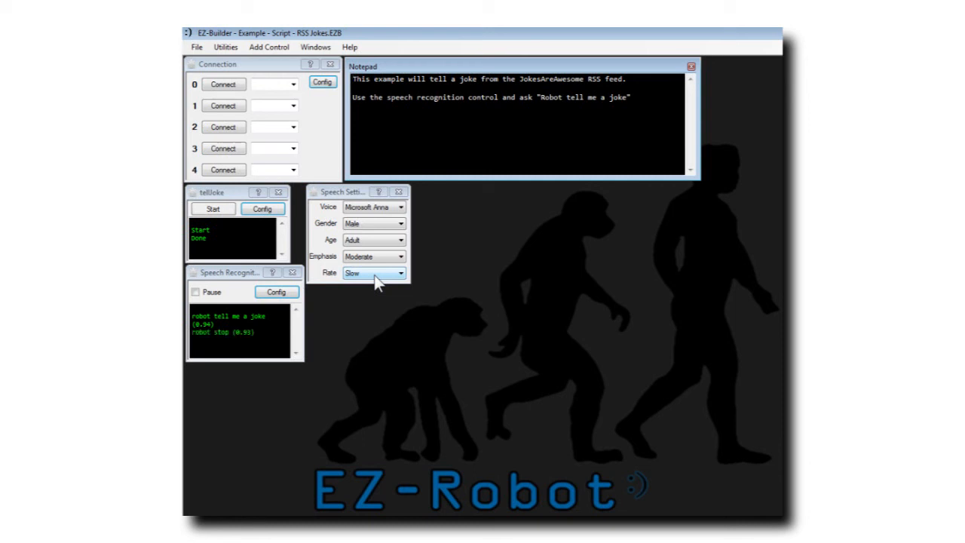
# - Launch the Shortcut Creator from the File menu
pyautogui.click(196, 47)
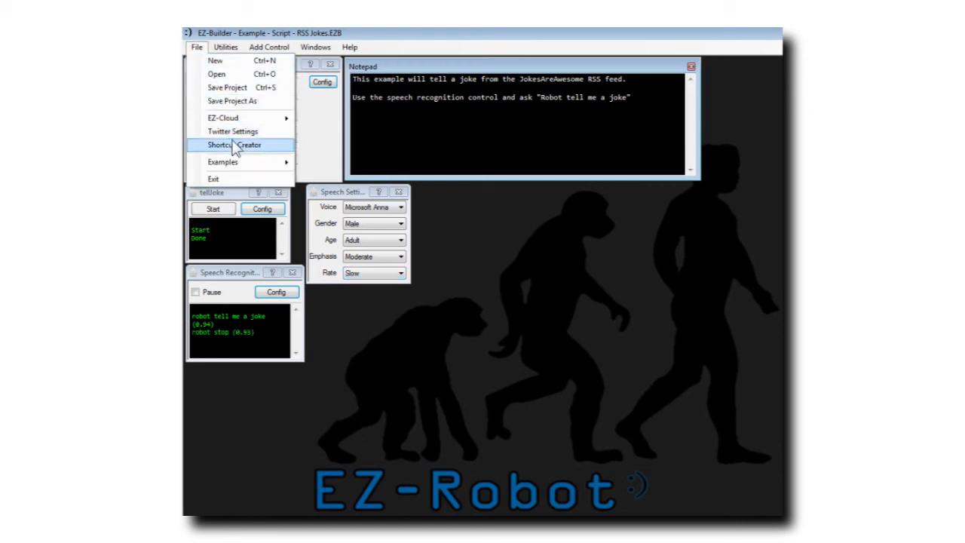
pyautogui.click(234, 145)
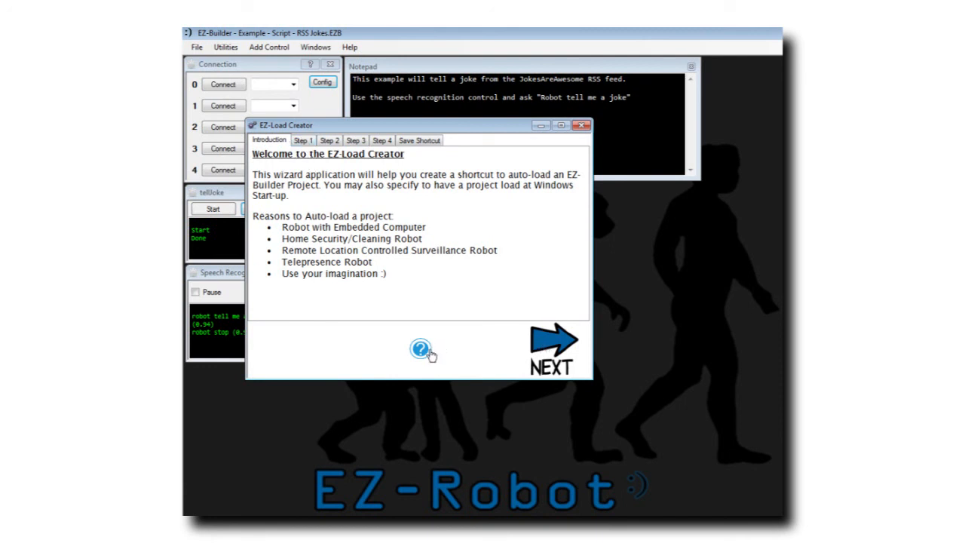
pyautogui.moveTo(547, 343)
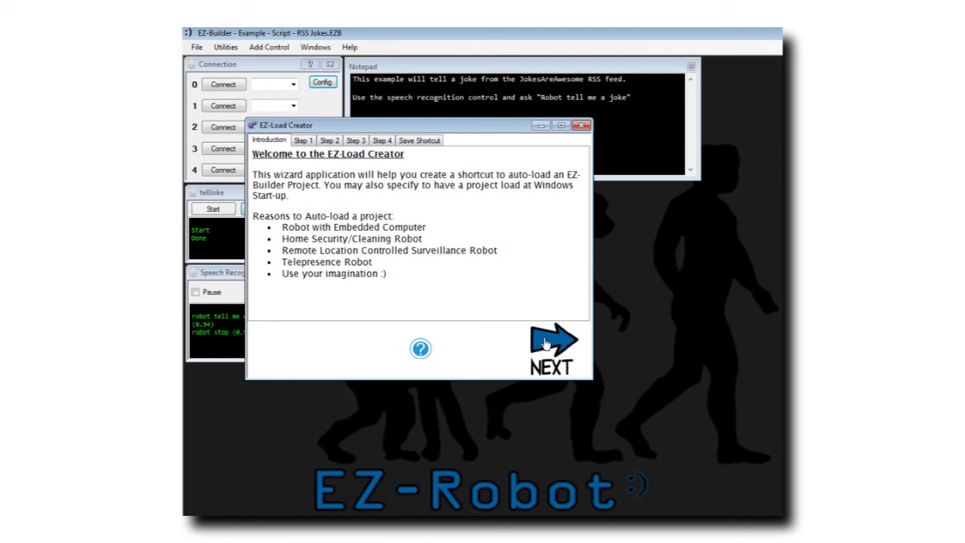
# - Advance past the EZ-Builder folder step, keeping the current RSS Jokes project file
pyautogui.click(552, 349)
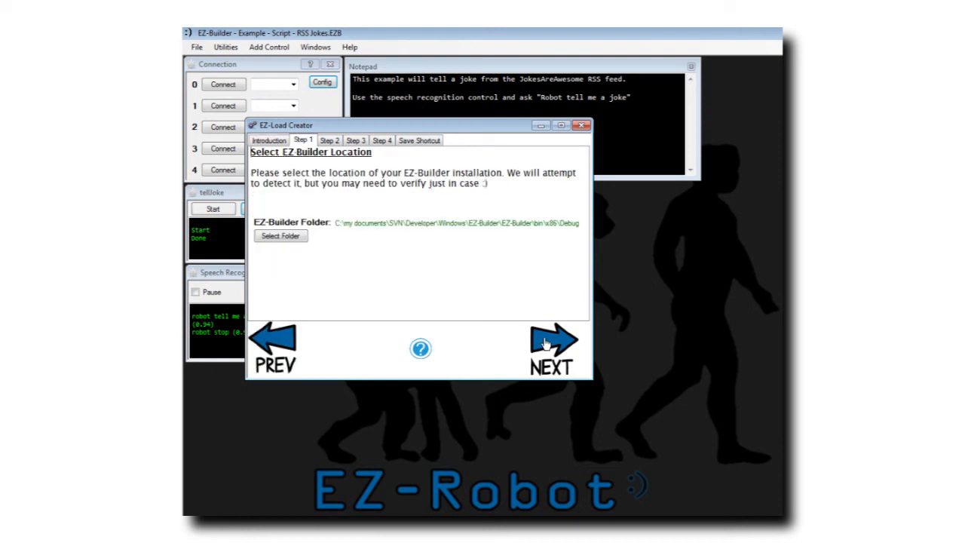
pyautogui.moveTo(369, 234)
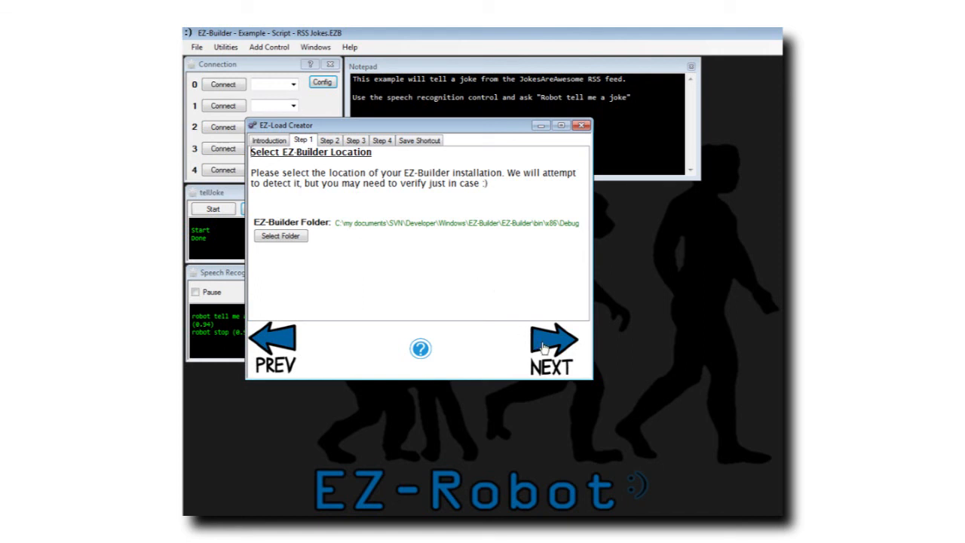
pyautogui.click(552, 347)
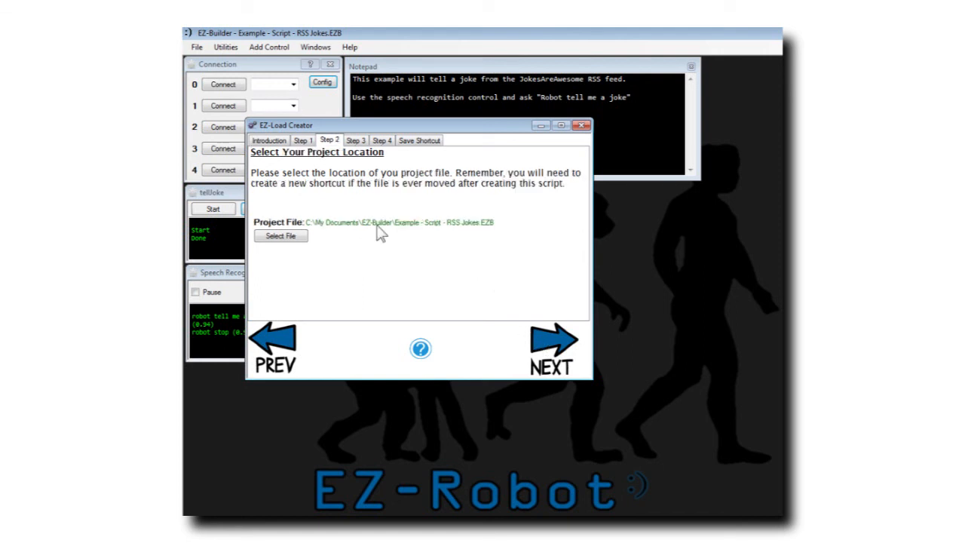
pyautogui.moveTo(280, 236)
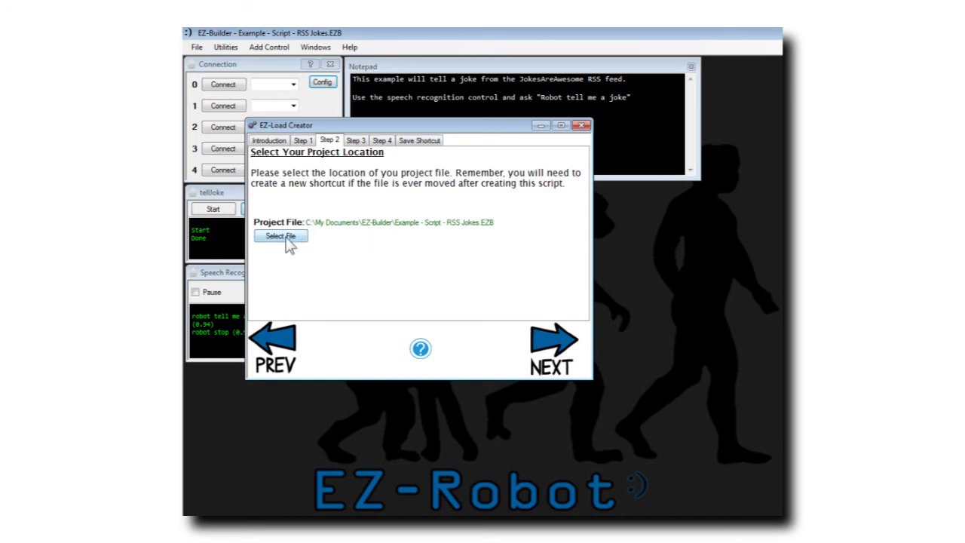
pyautogui.click(280, 236)
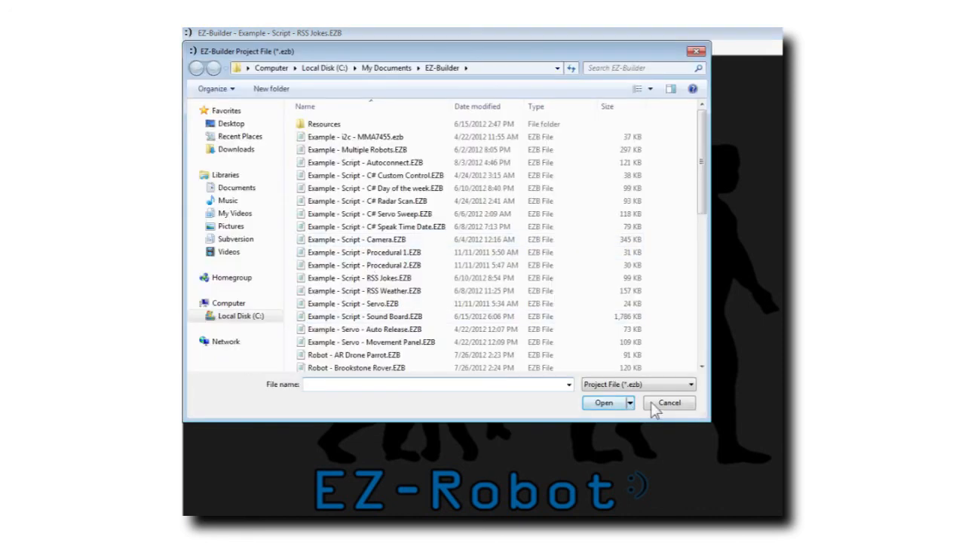
pyautogui.click(604, 402)
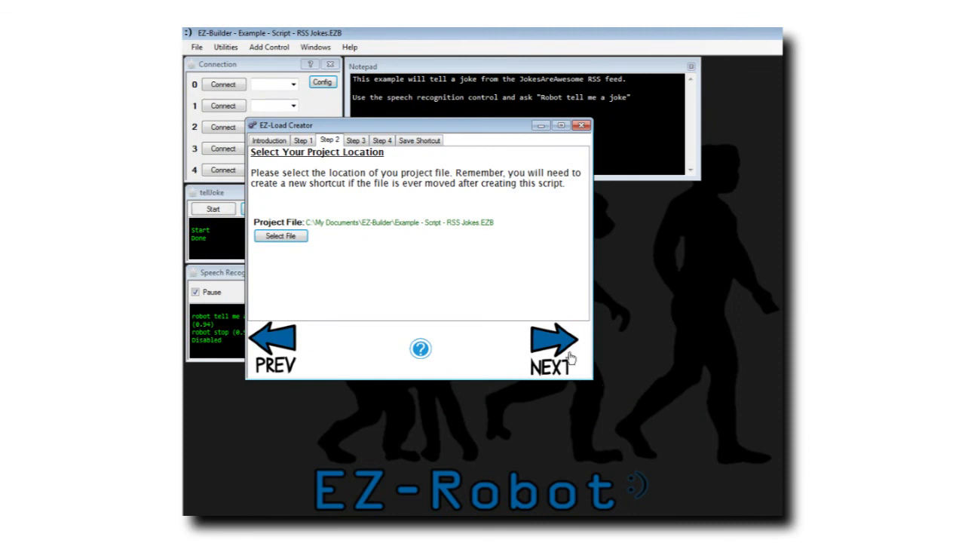
# - Choose tellJoke as the EZ-Script to auto-start on load
pyautogui.click(551, 339)
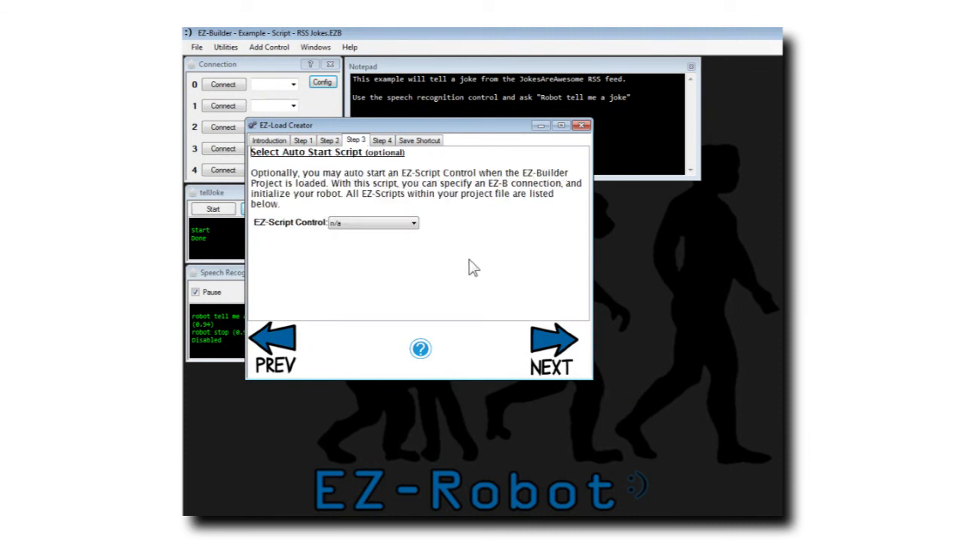
pyautogui.moveTo(432, 241)
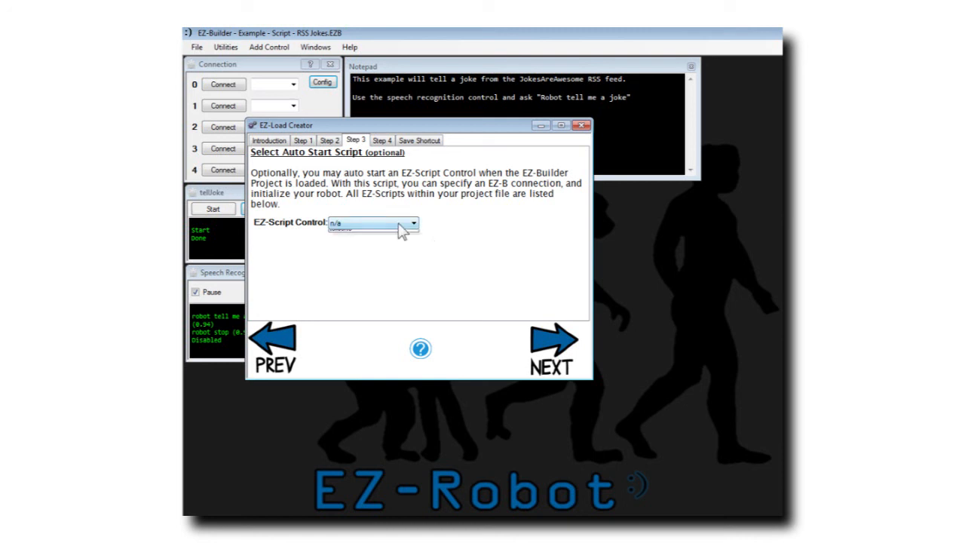
pyautogui.click(412, 223)
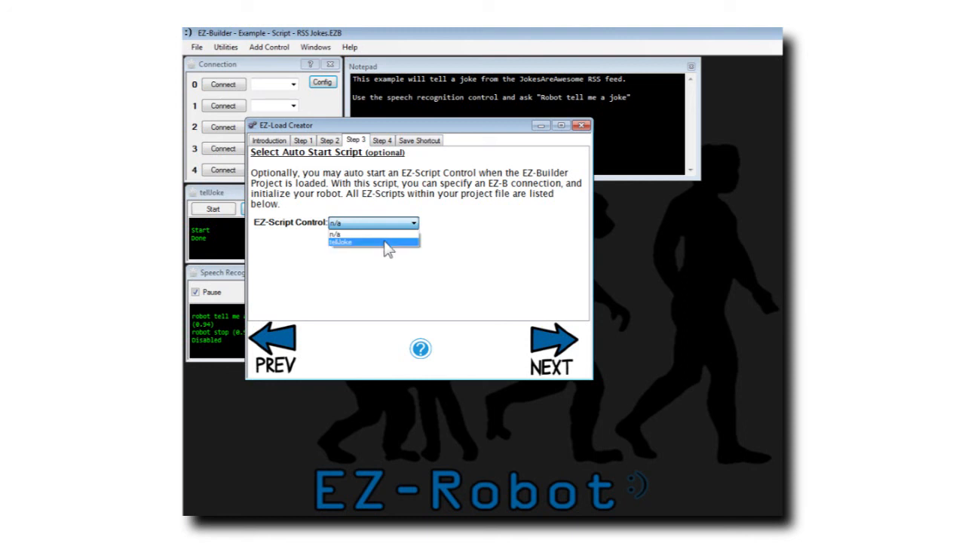
pyautogui.click(362, 242)
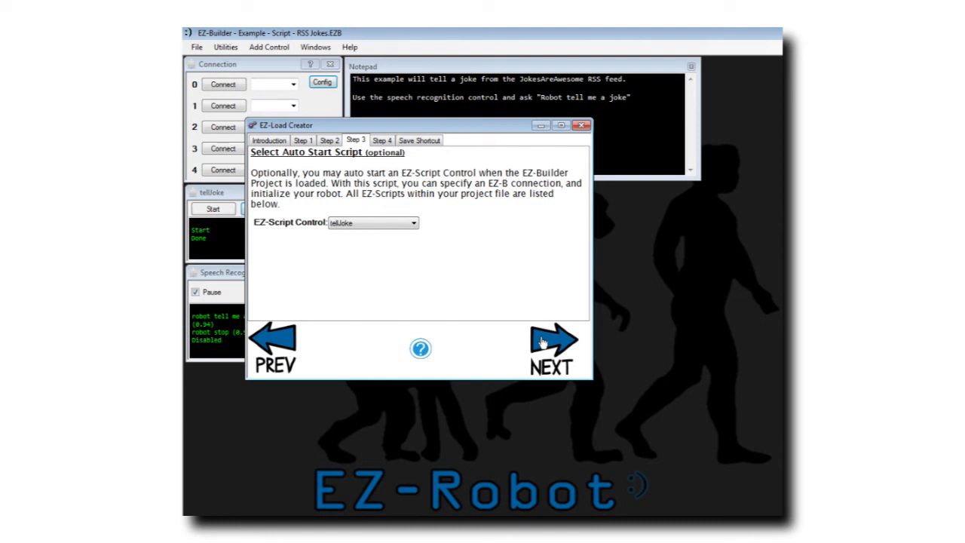
# - Pick Alt+Ctrl+J as the start-up hot key
pyautogui.click(554, 347)
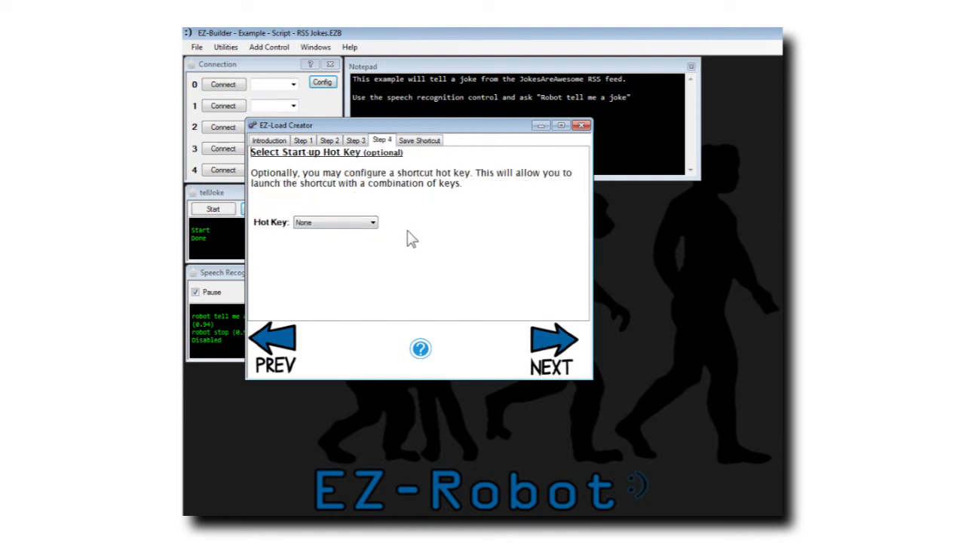
pyautogui.moveTo(369, 222)
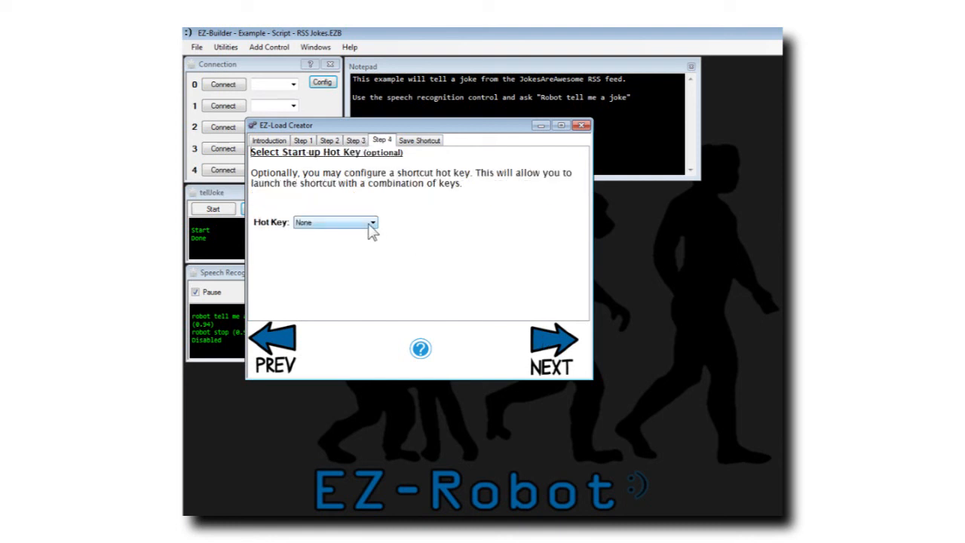
pyautogui.click(371, 222)
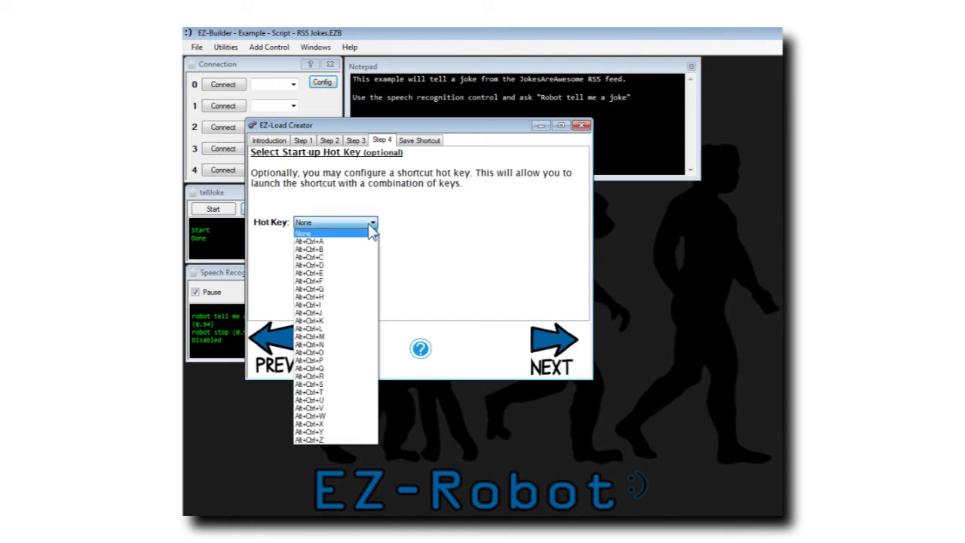
pyautogui.moveTo(336, 321)
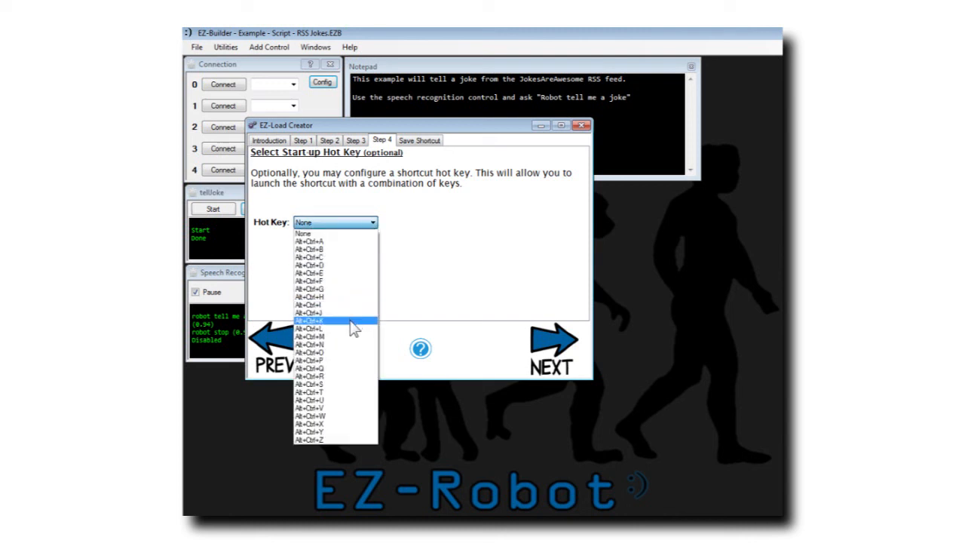
pyautogui.moveTo(350, 313)
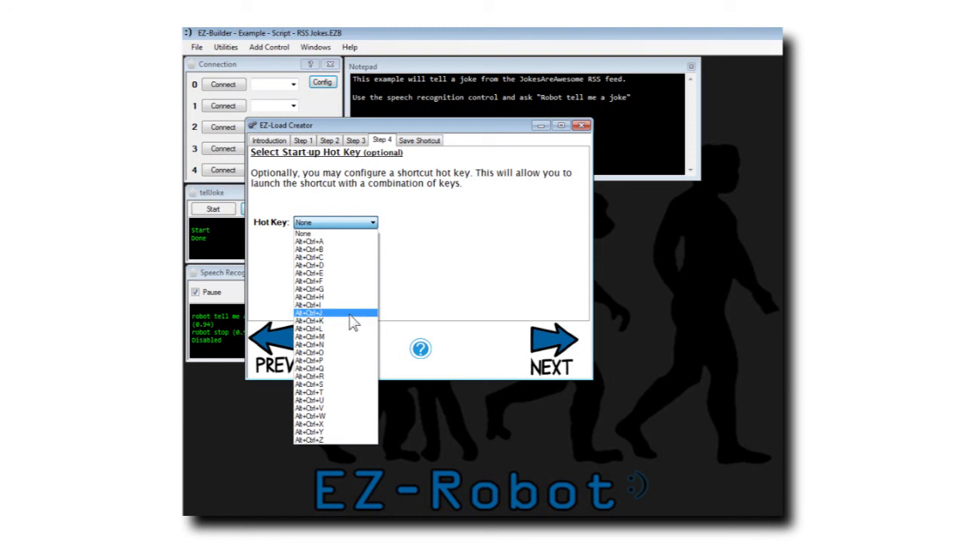
pyautogui.click(331, 313)
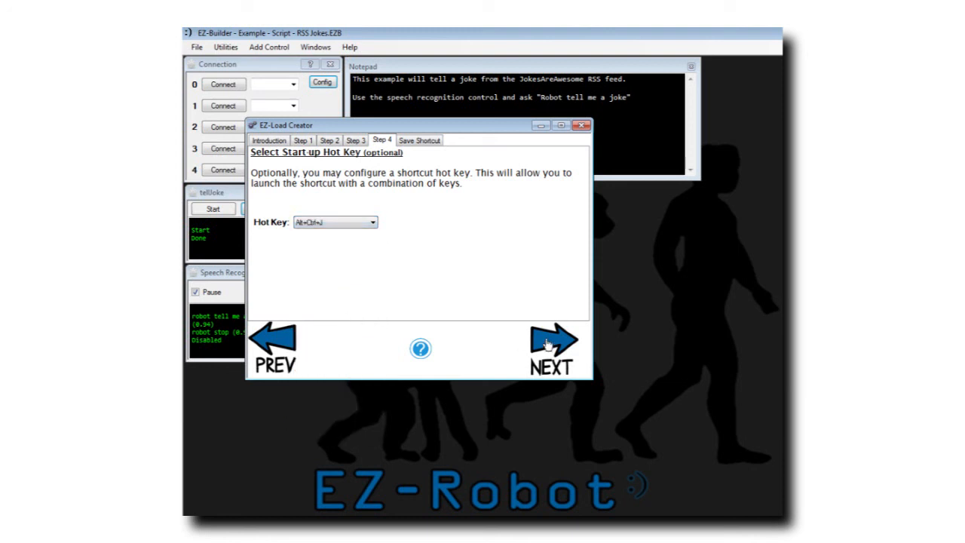
# - Save the shortcut to the Desktop under the name 'Joke'
pyautogui.click(552, 347)
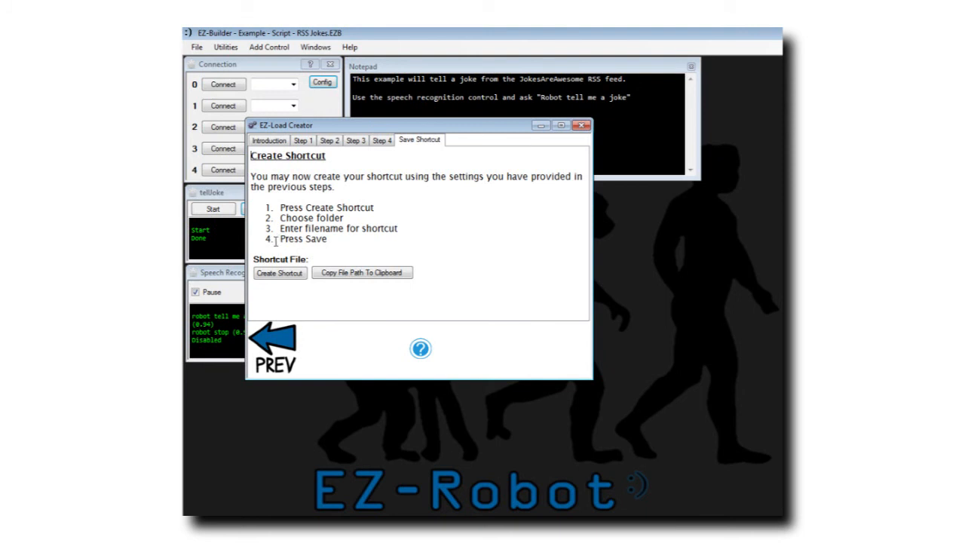
pyautogui.click(279, 272)
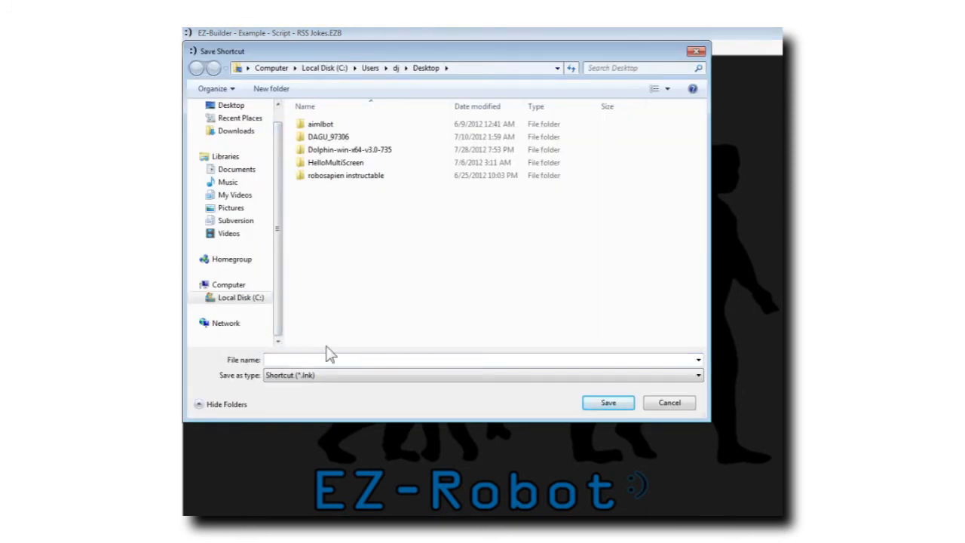
pyautogui.write('Joke')
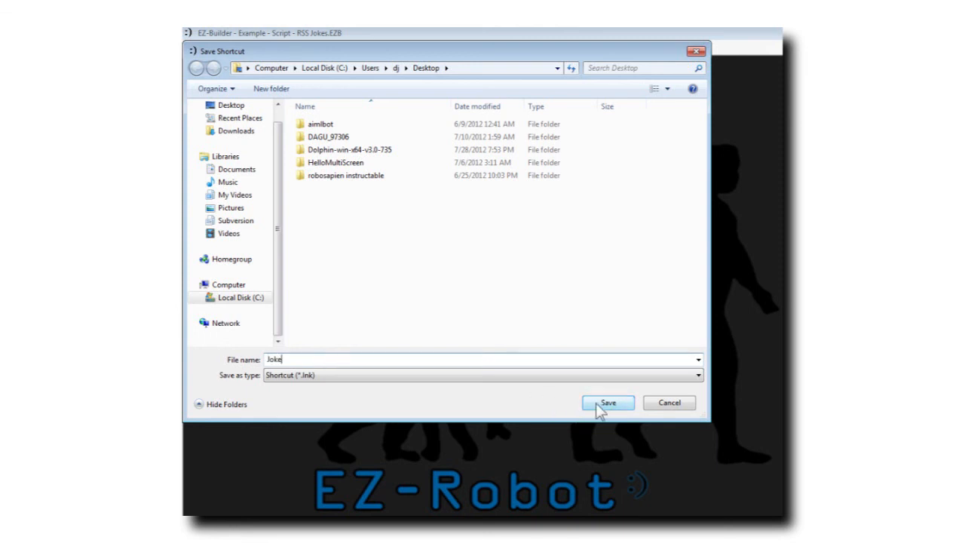
pyautogui.click(608, 402)
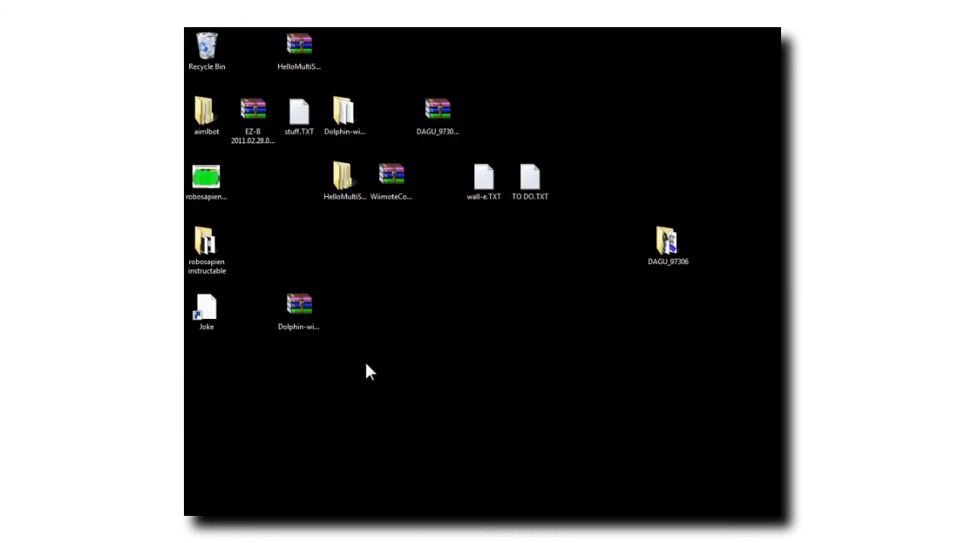
# - Double-click the desktop Joke shortcut to launch the RSS Jokes project
pyautogui.click(206, 309)
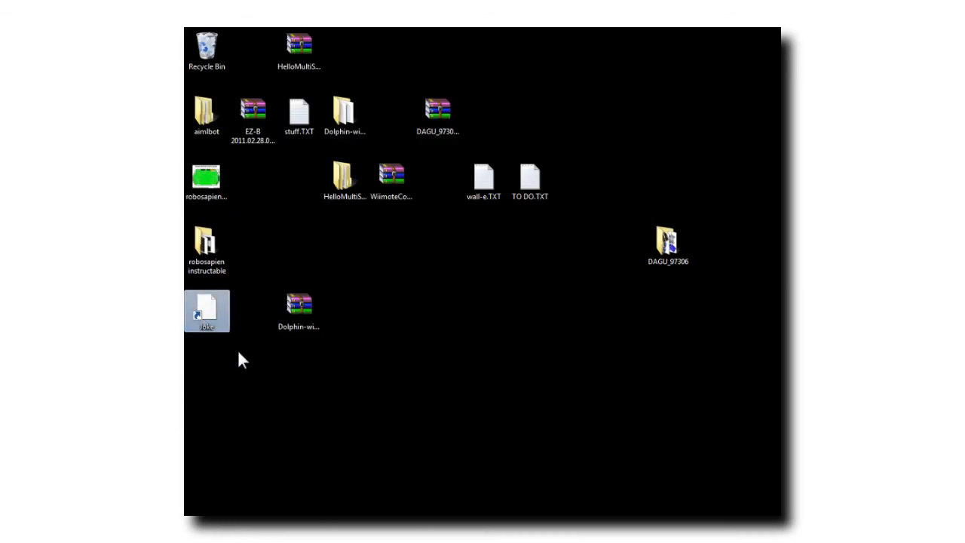
pyautogui.doubleClick(206, 311)
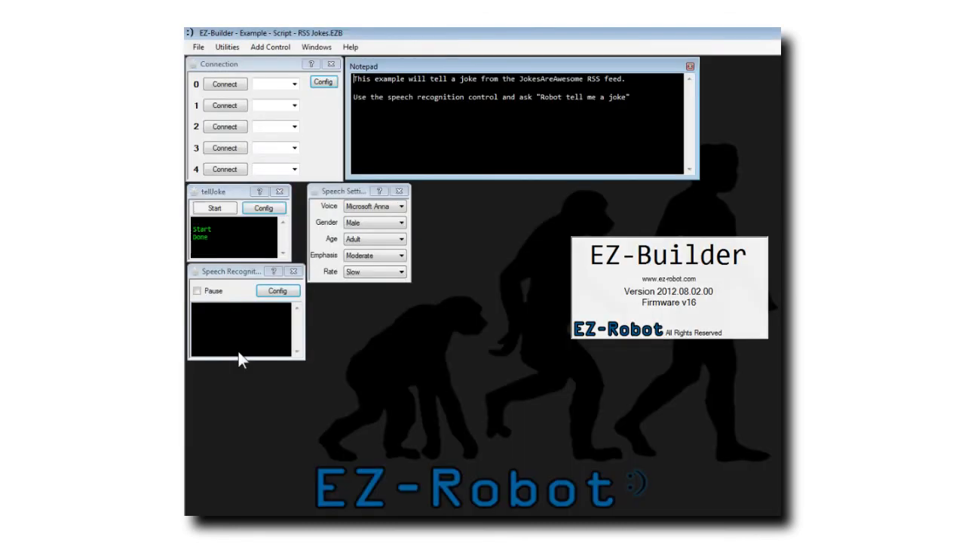